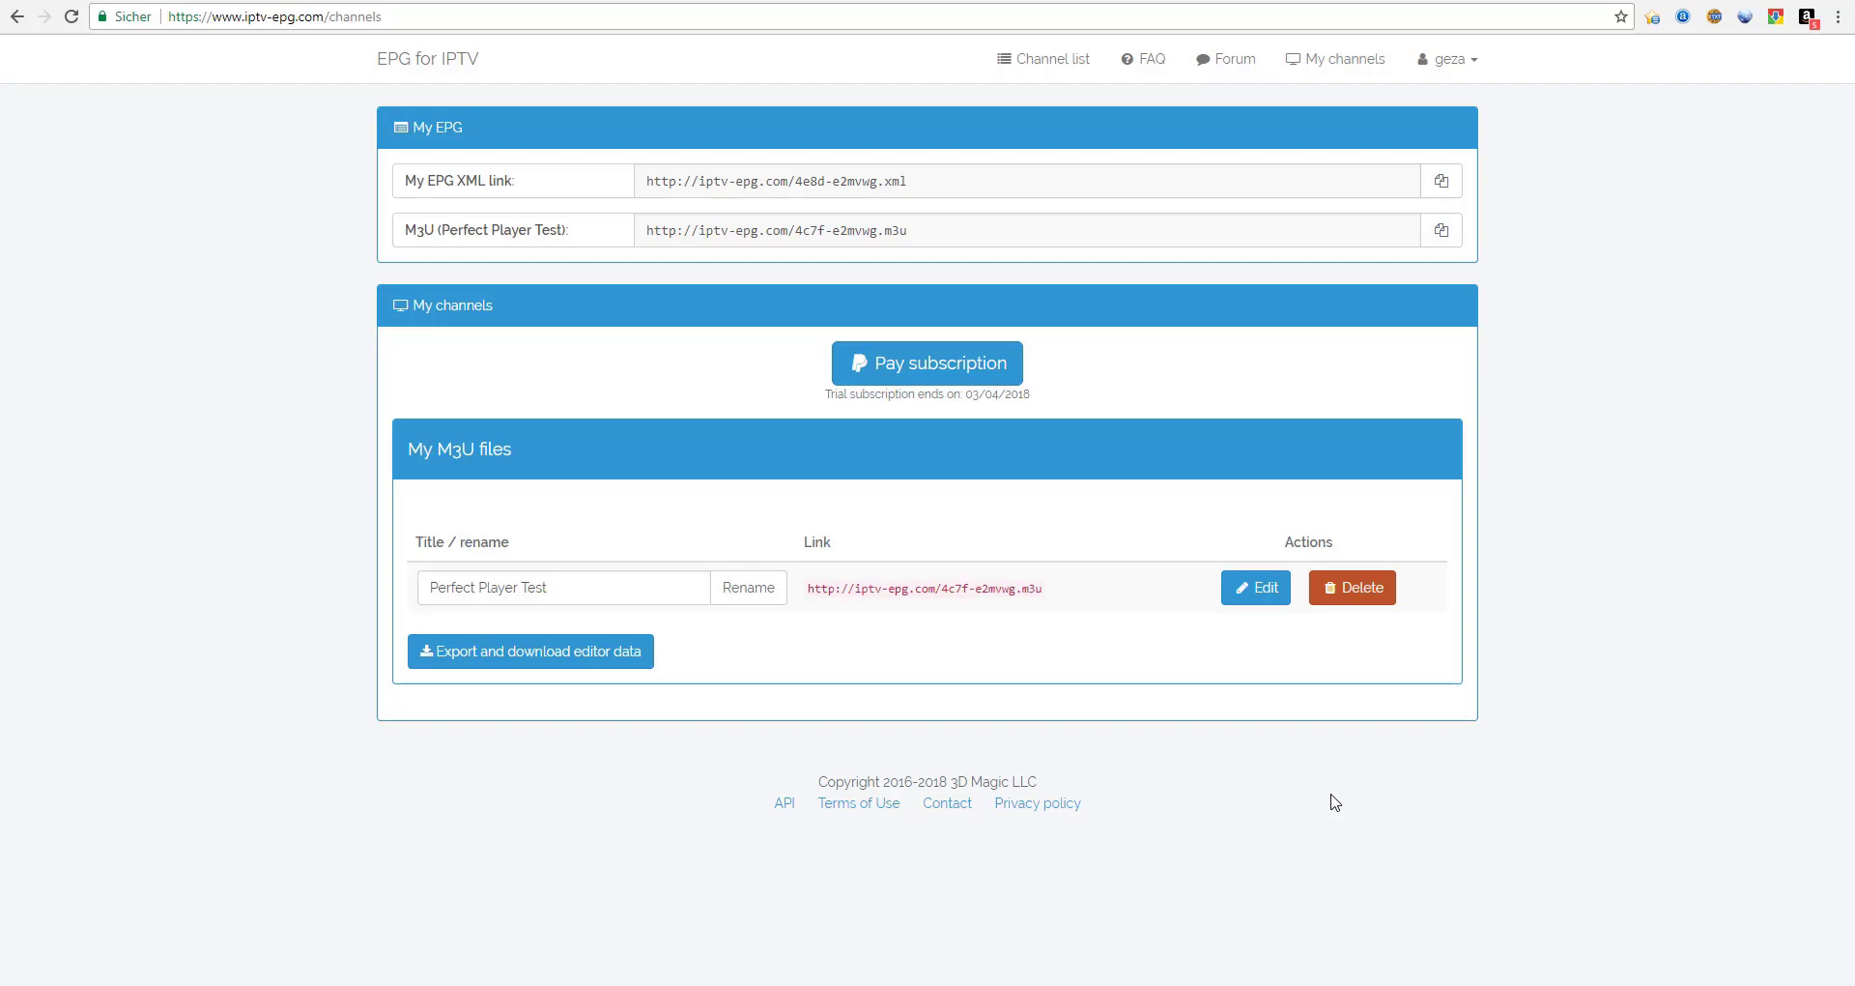
pyautogui.moveTo(1161, 812)
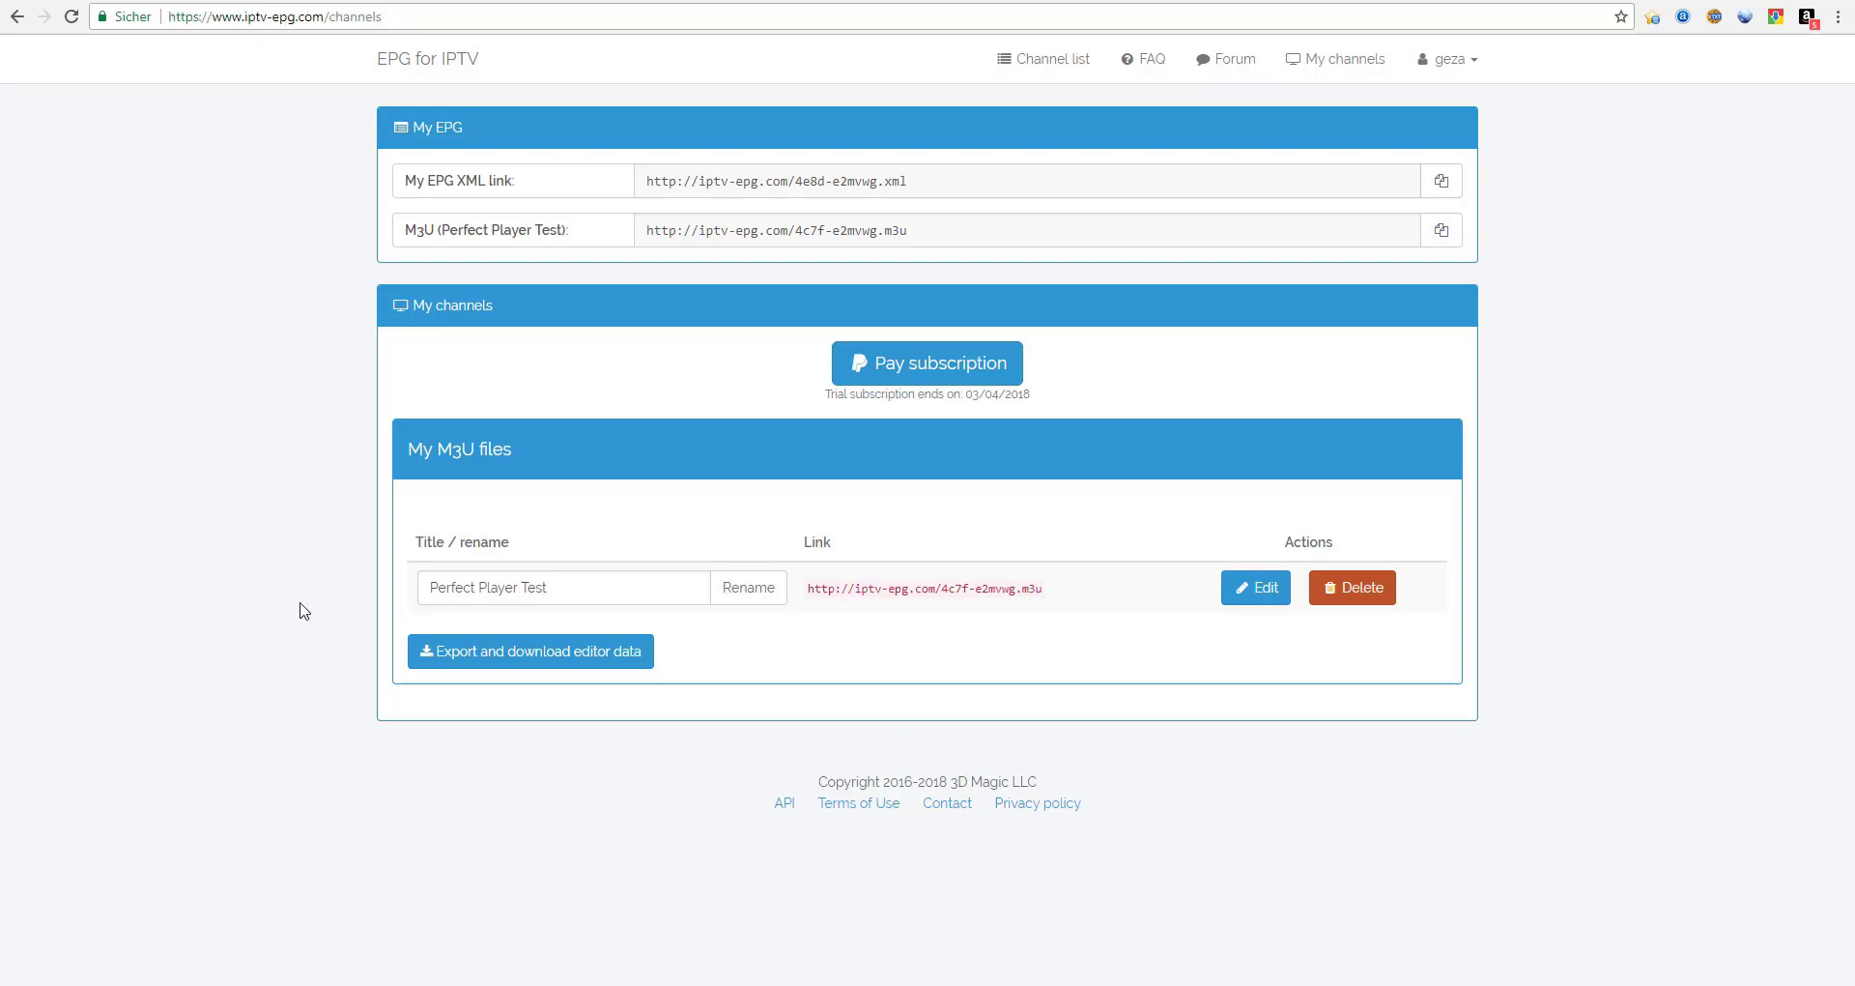
pyautogui.moveTo(708, 968)
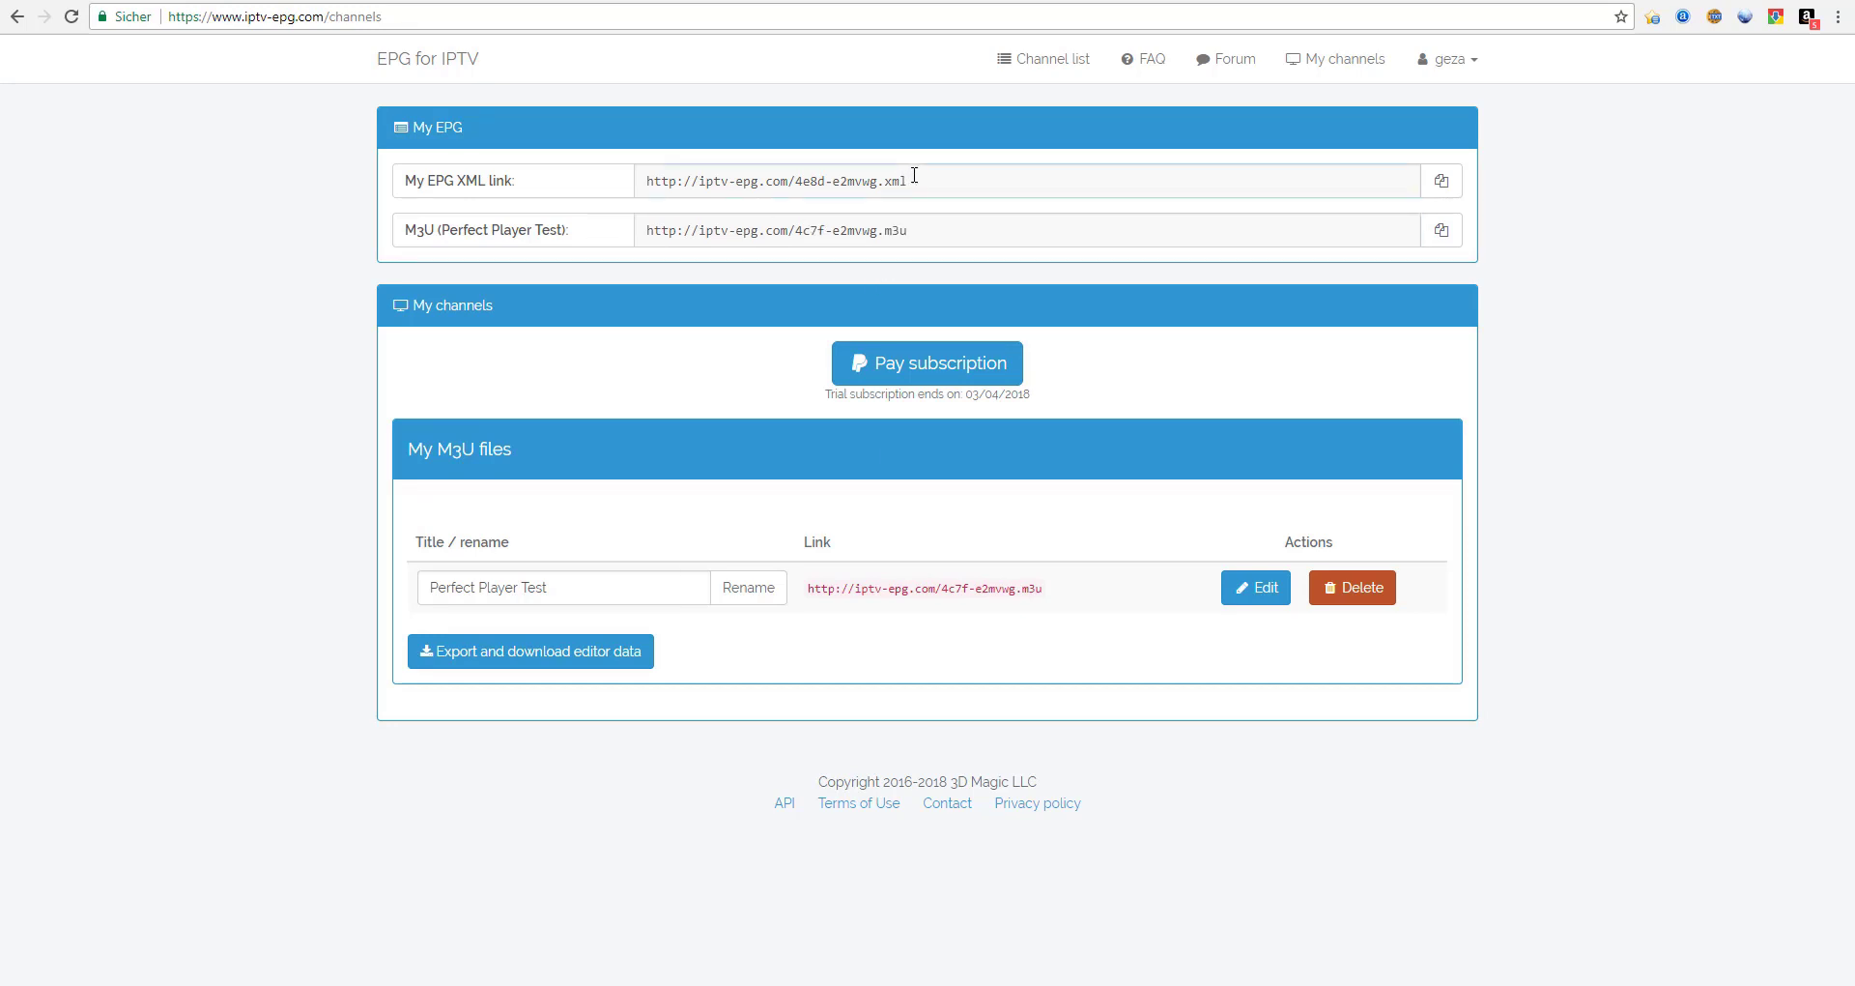
# Step: Enter the iptv-epg.com M3U link as the playlist source with M3U format
pyautogui.tripleClick(777, 181)
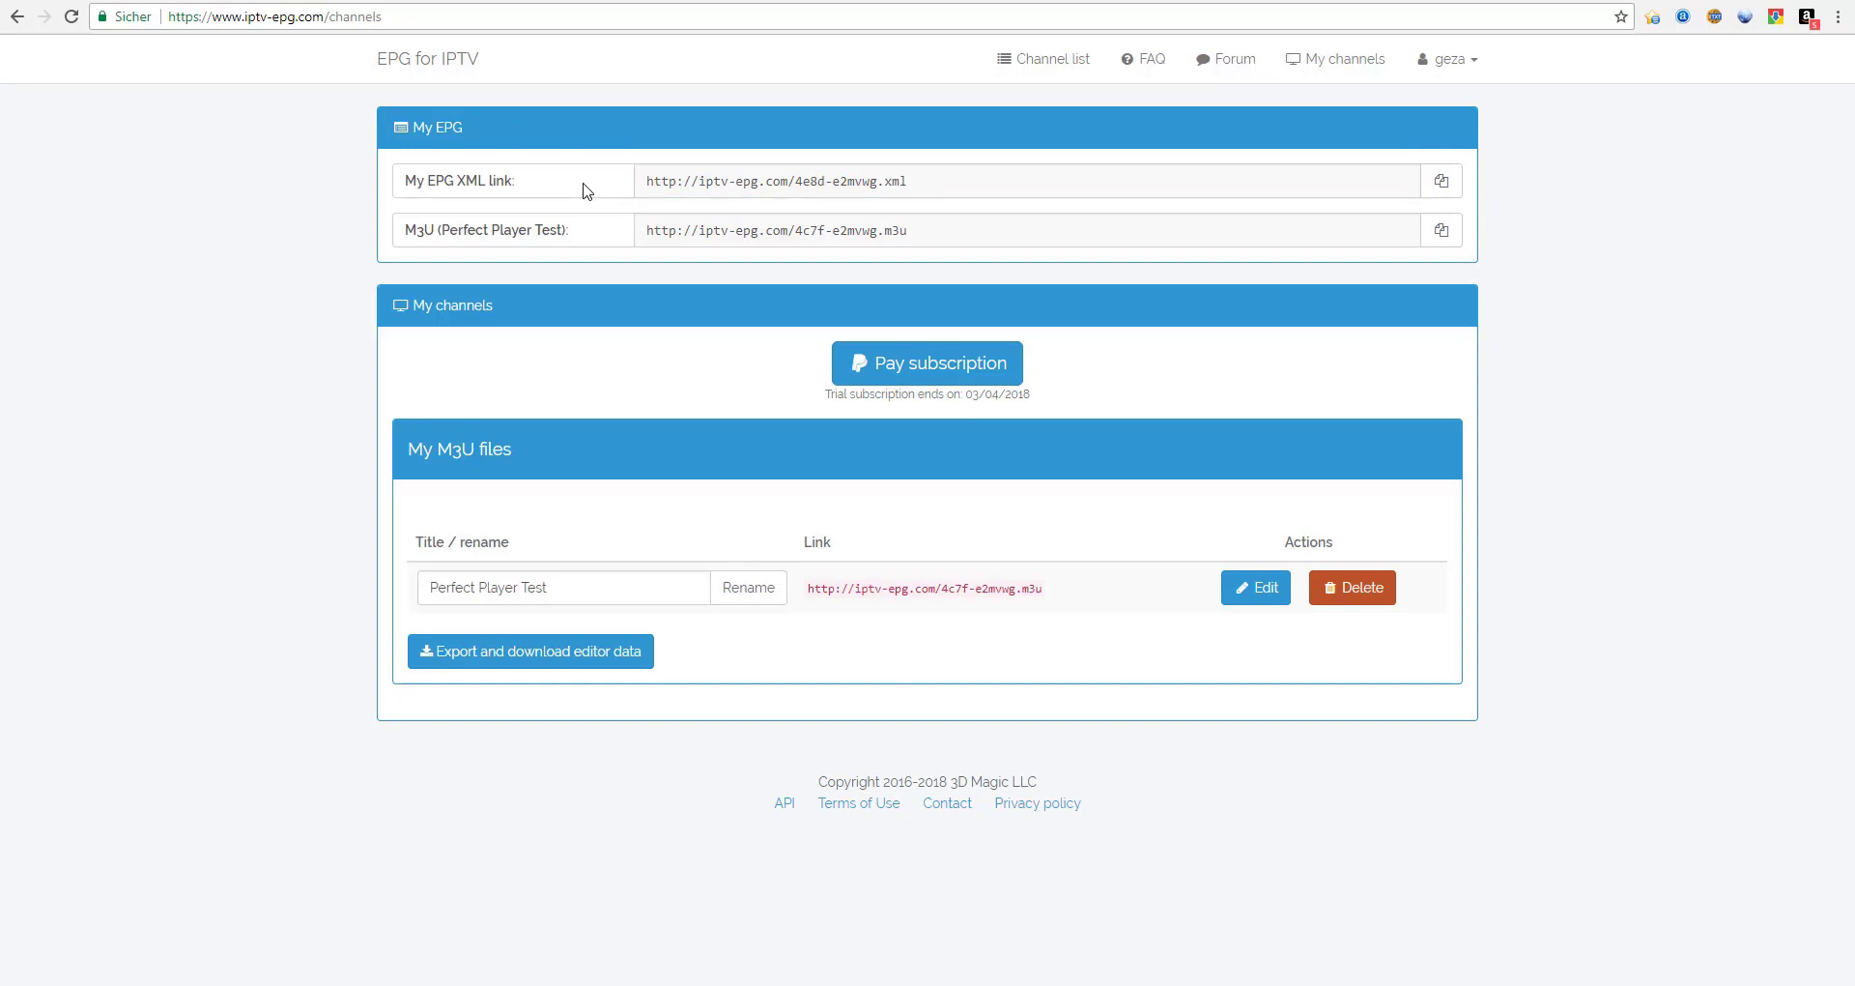
pyautogui.moveTo(603, 895)
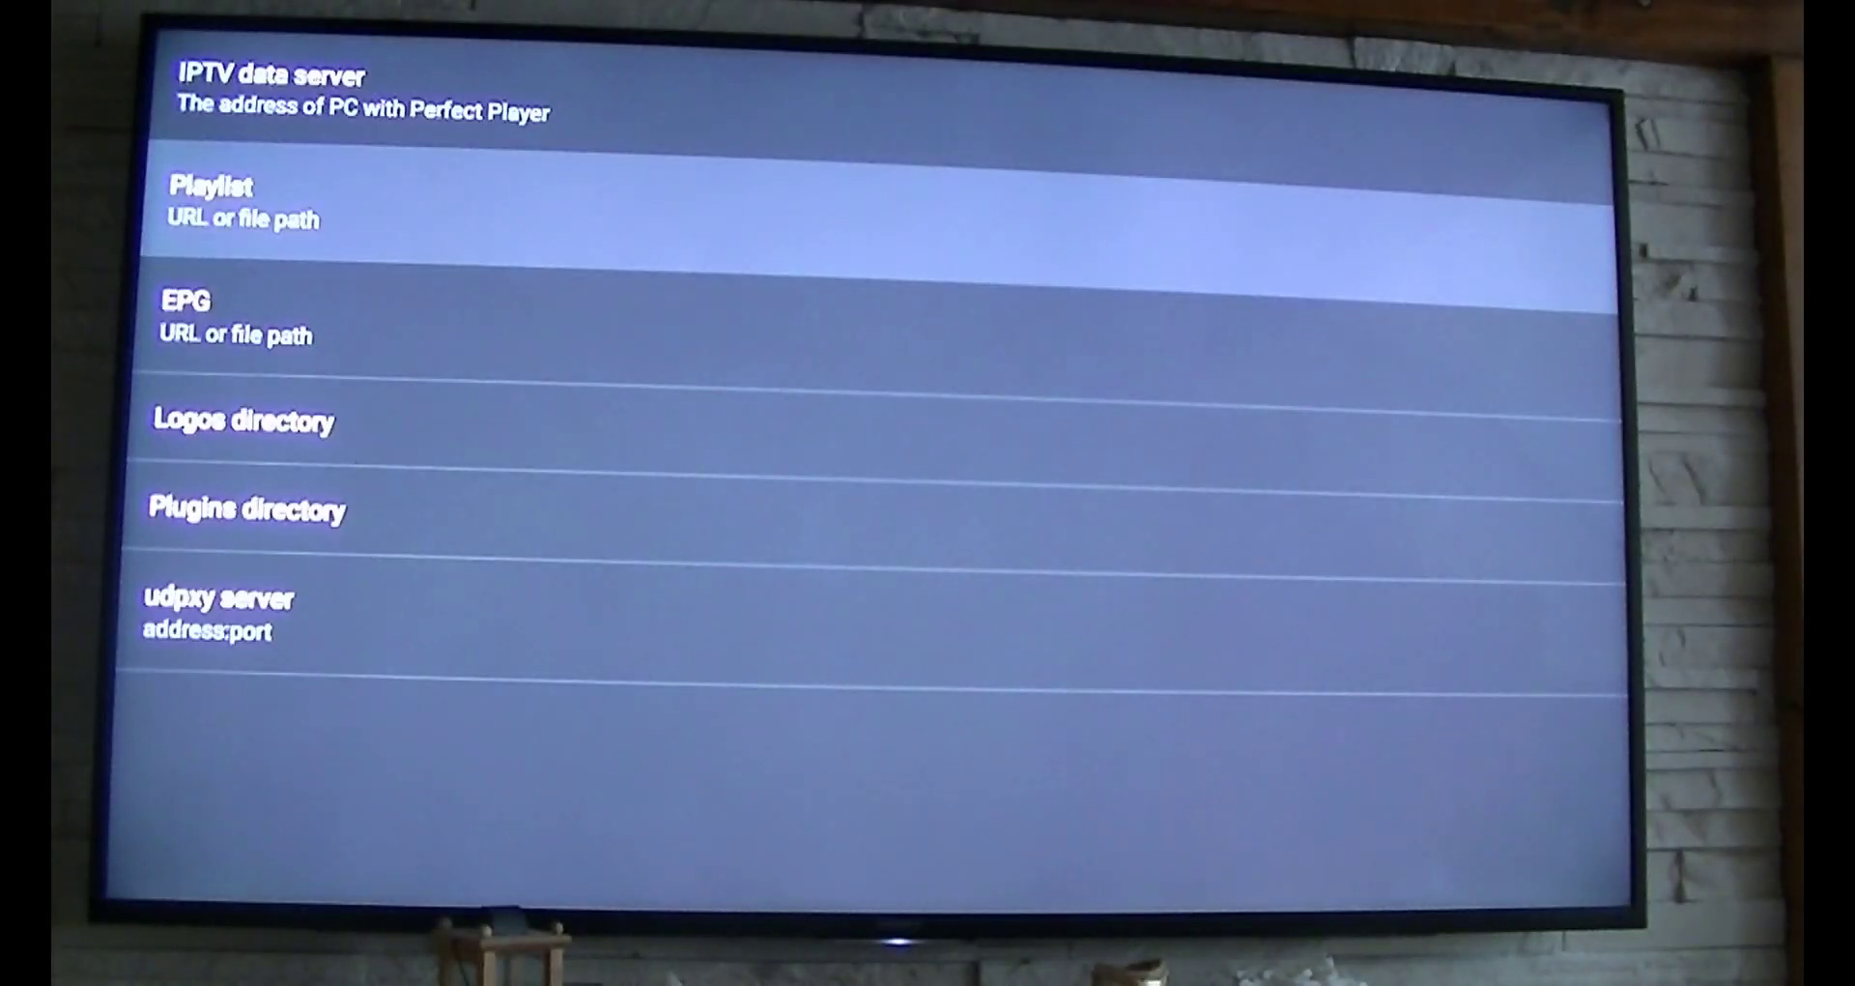
pyautogui.click(208, 189)
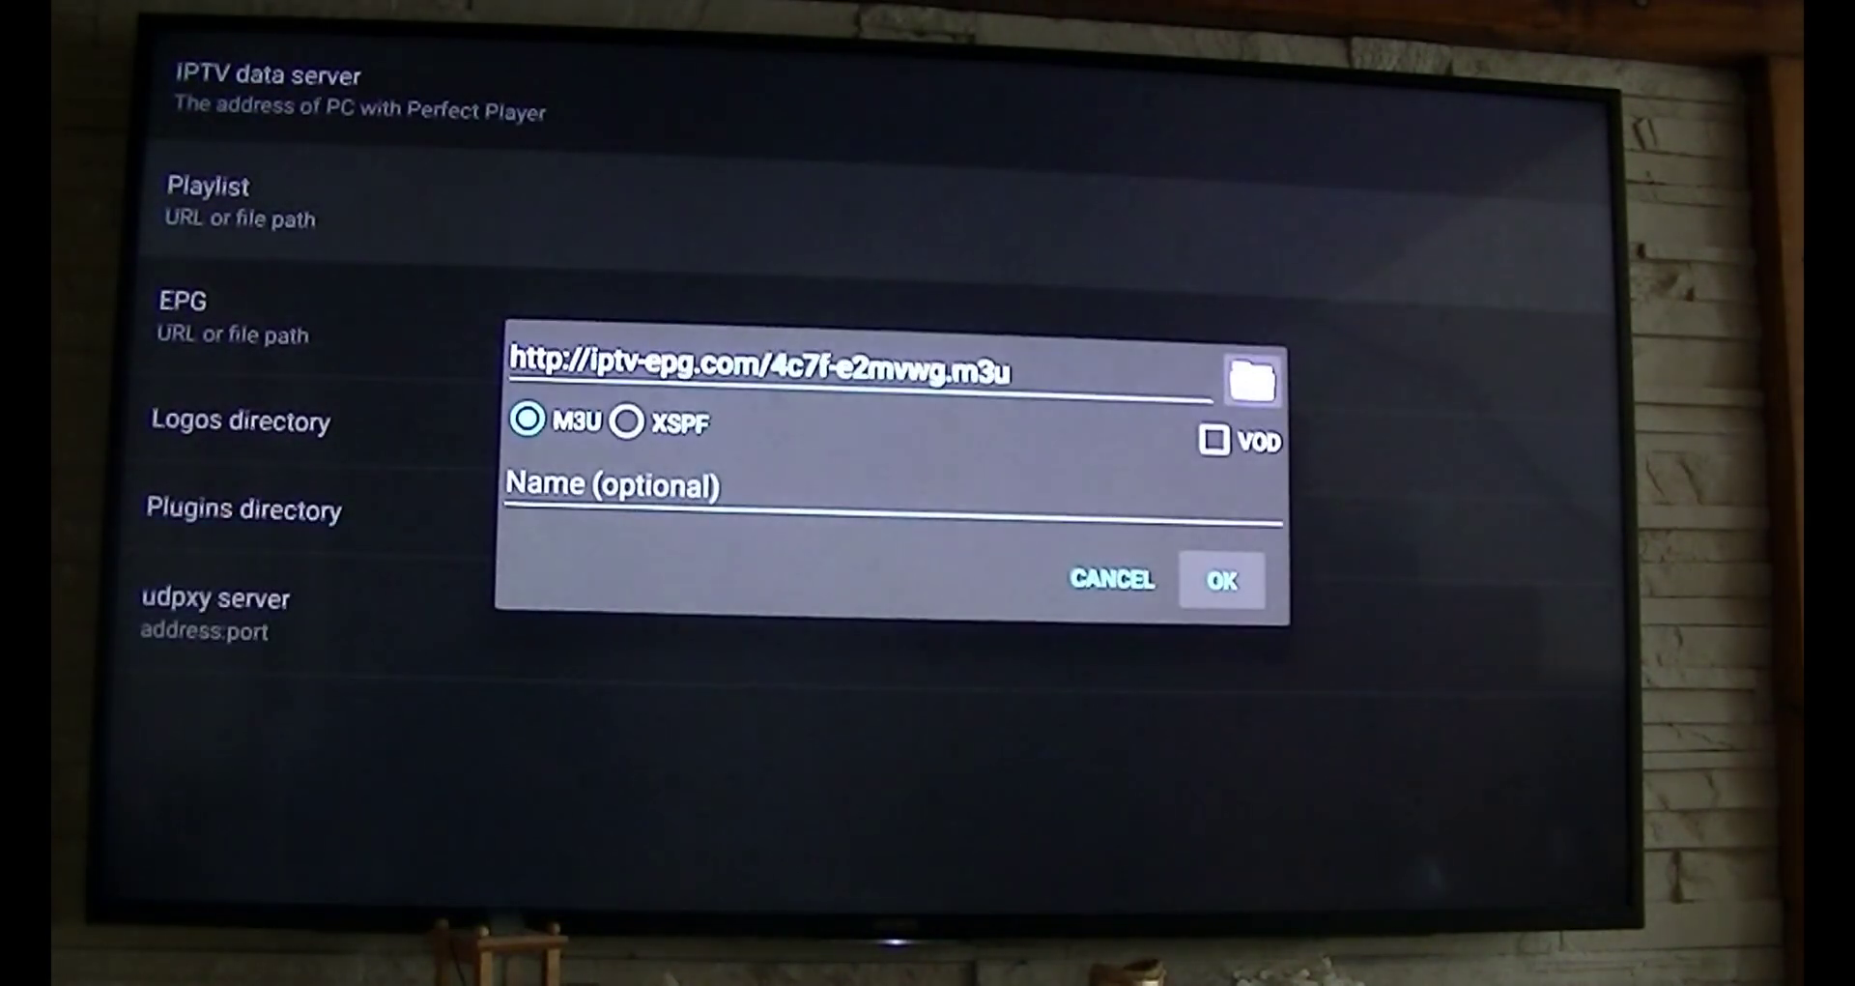
pyautogui.click(1221, 580)
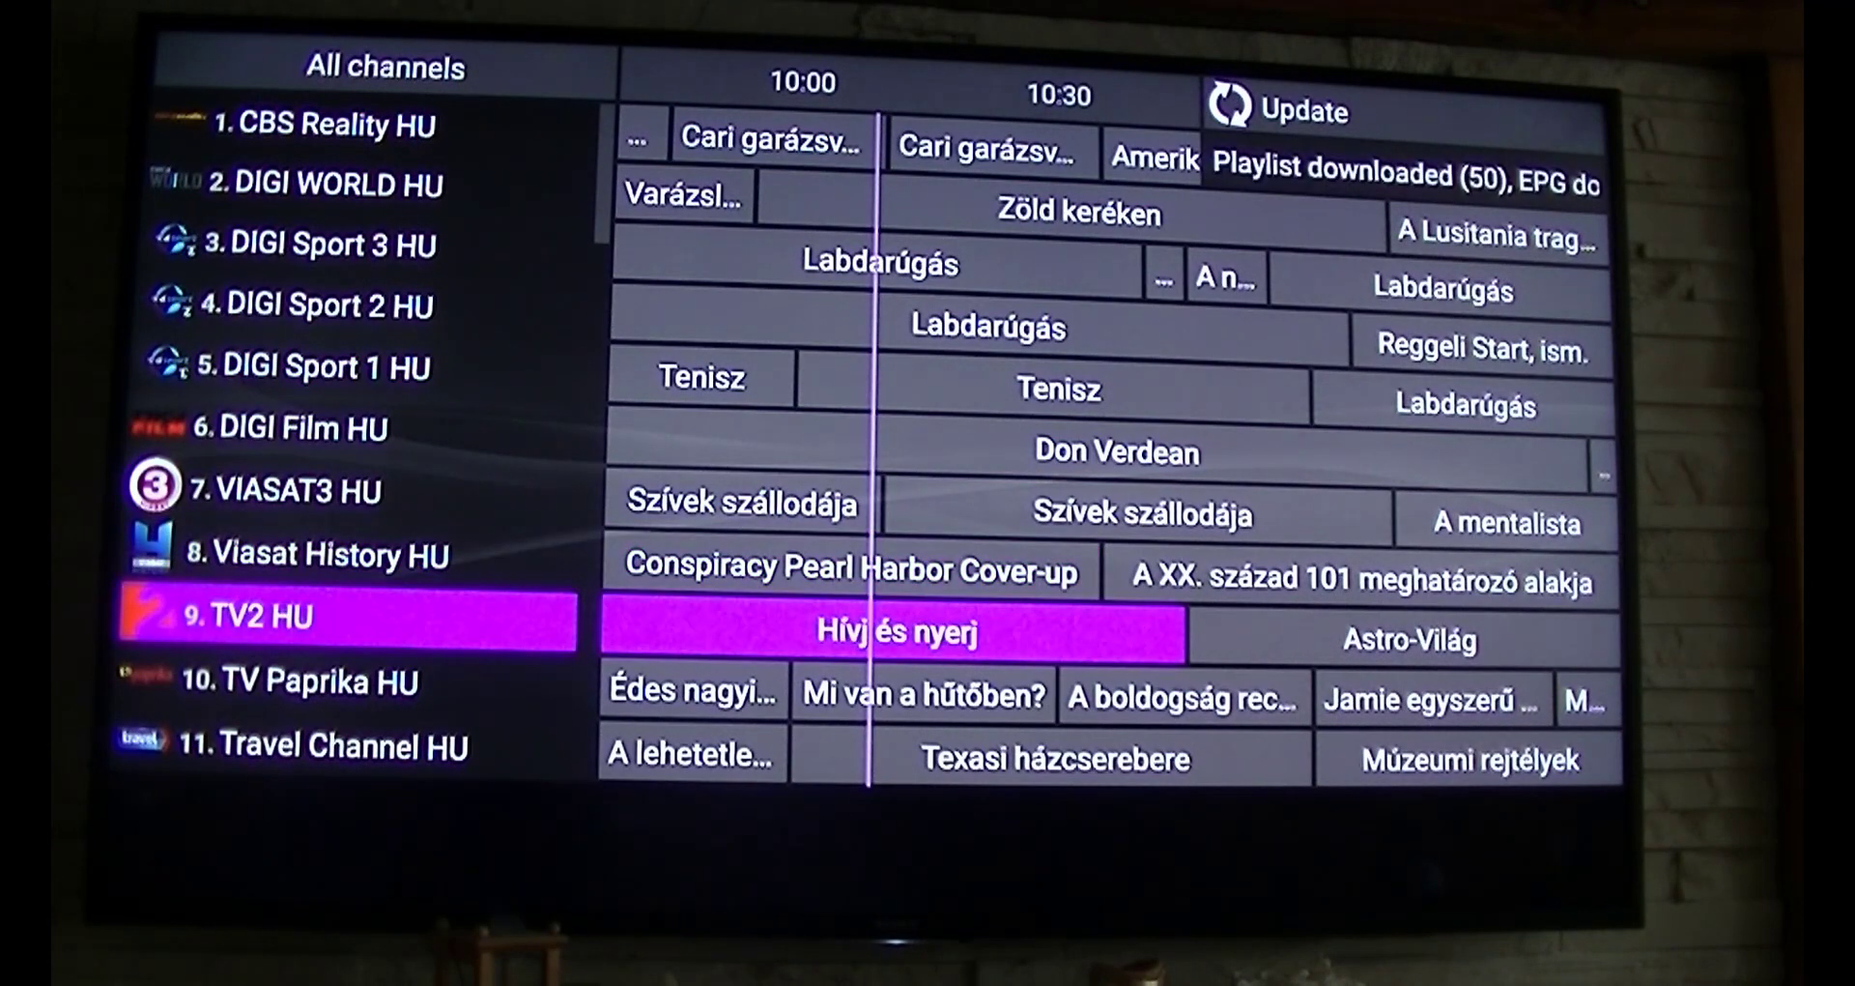
# Step: Browse the EPG from TV Paprika HU up to DIGI Sport 3 HU and down to DIGI Sport 1 HU
pyautogui.press('Down')
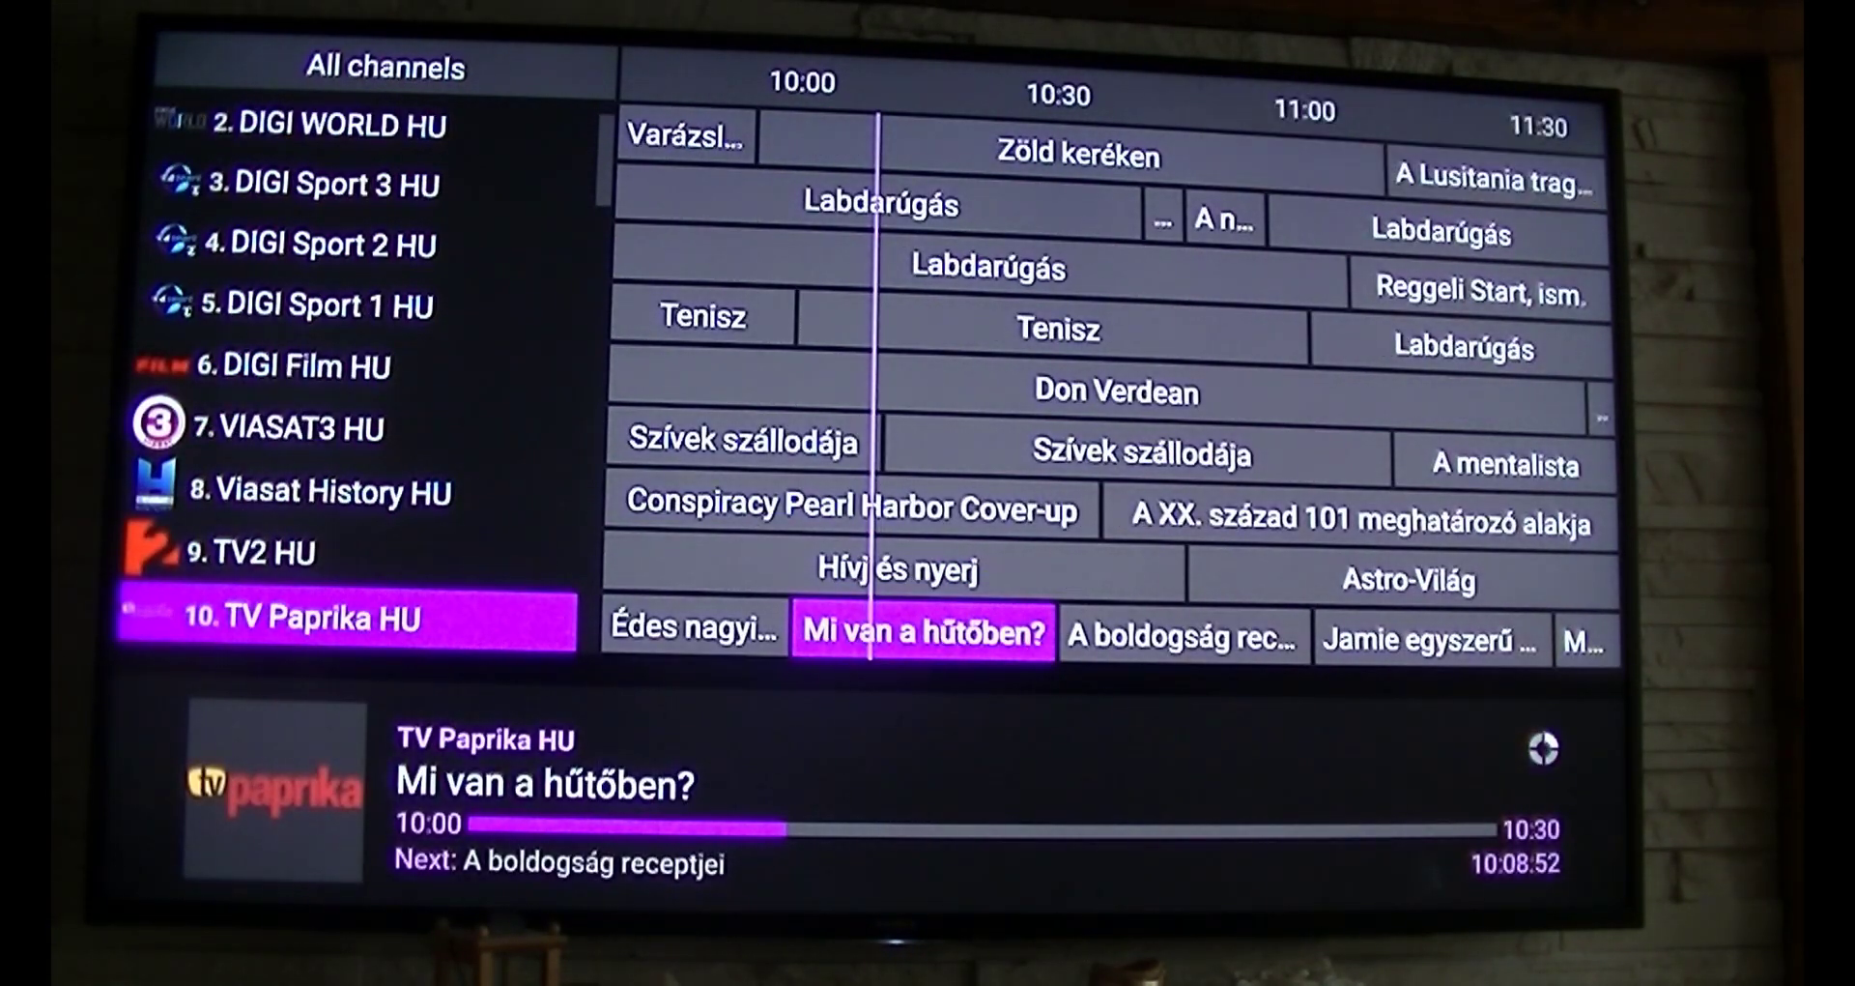
pyautogui.press('up')
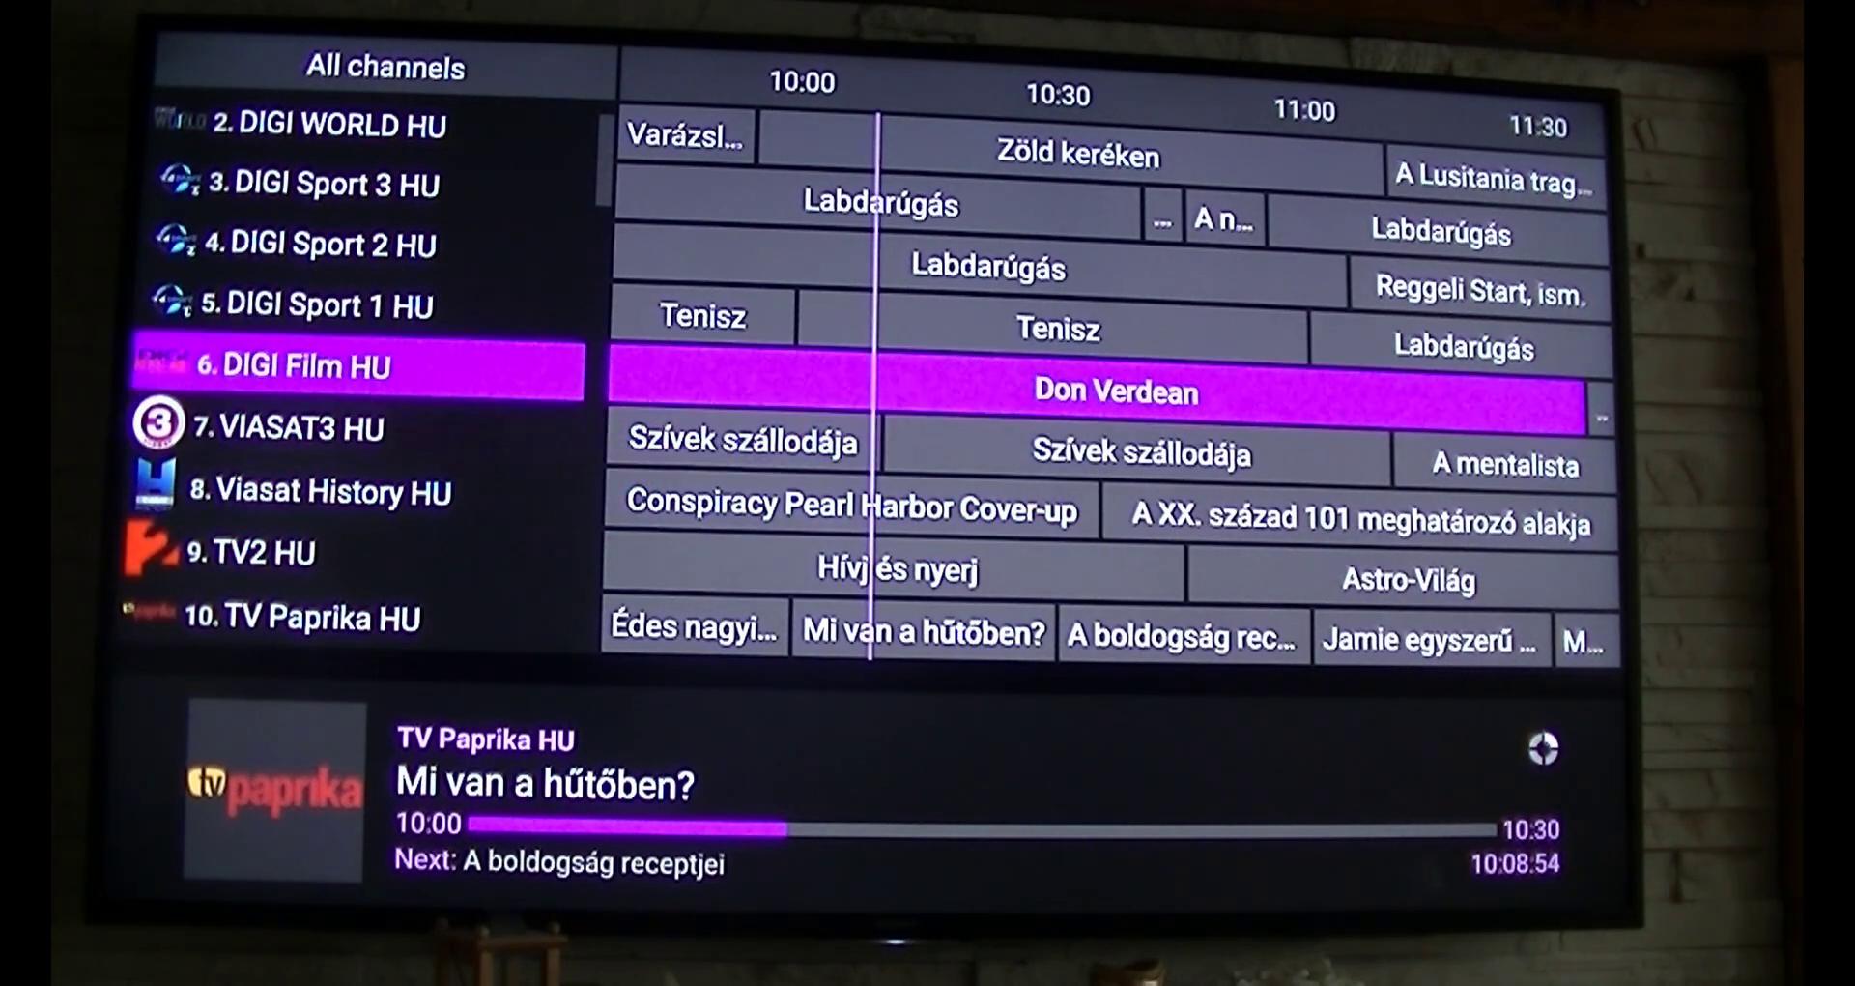
pyautogui.press('Up')
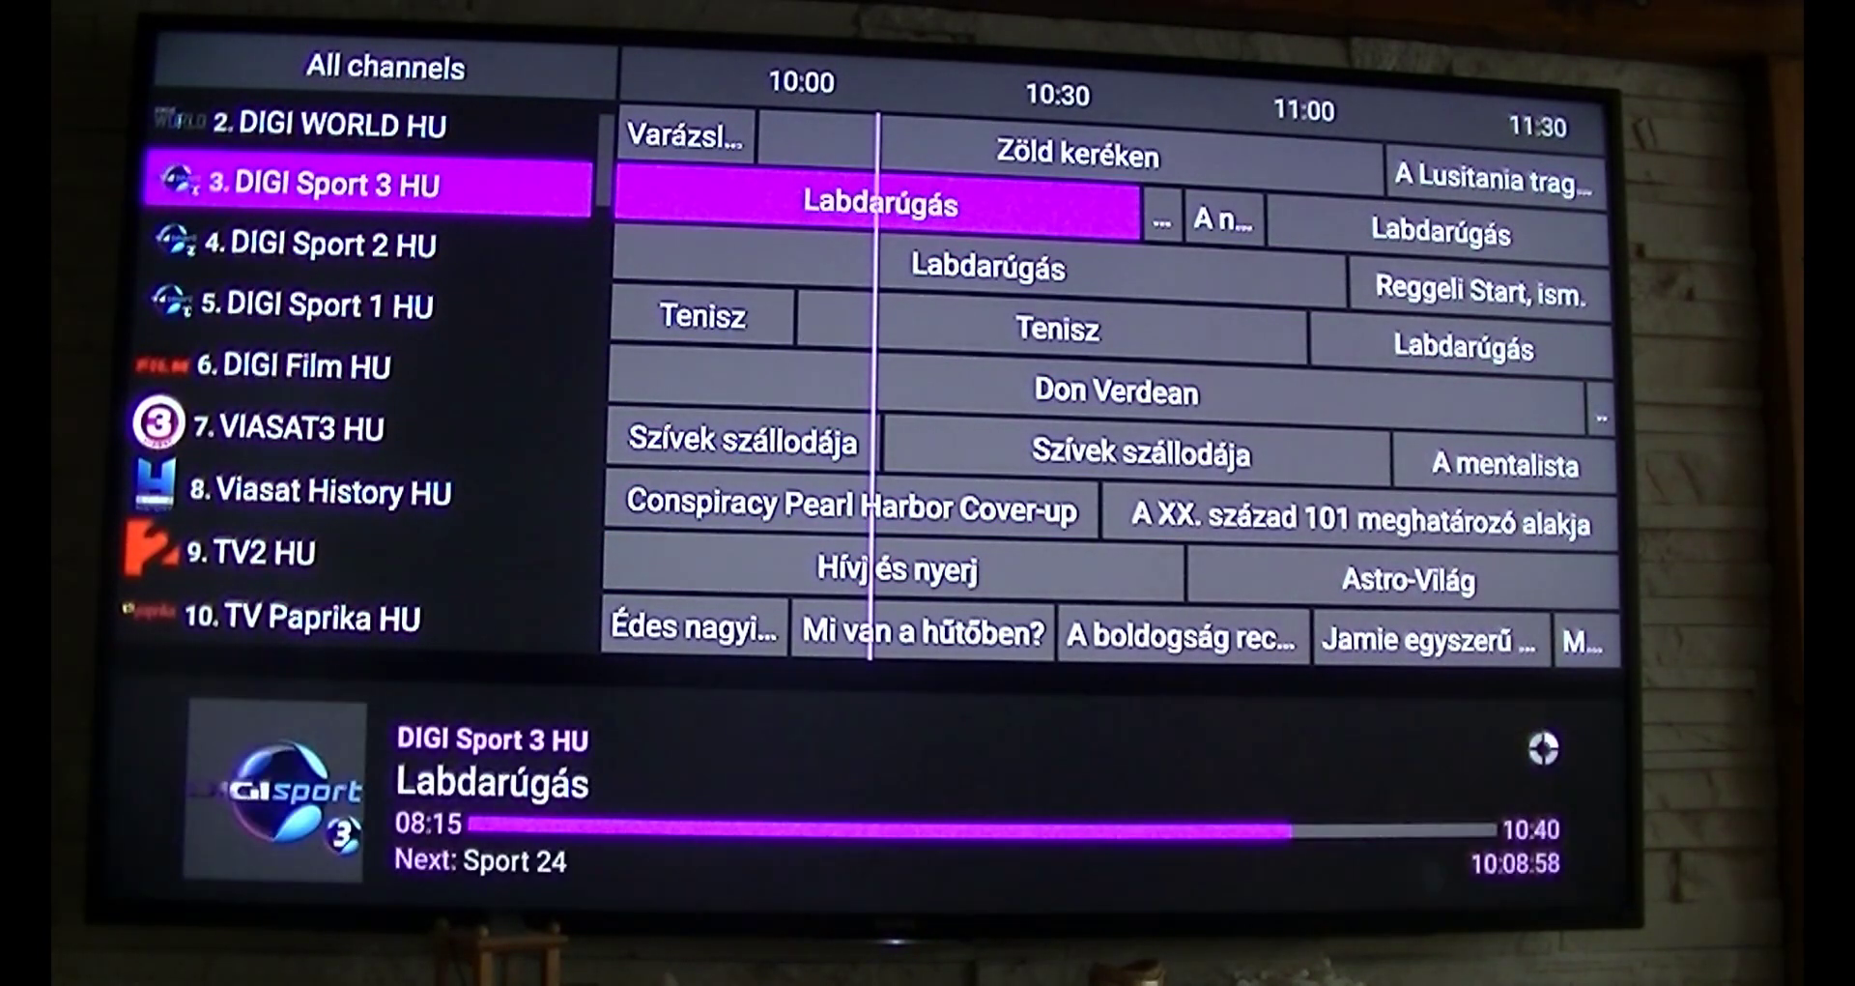
pyautogui.press('Down')
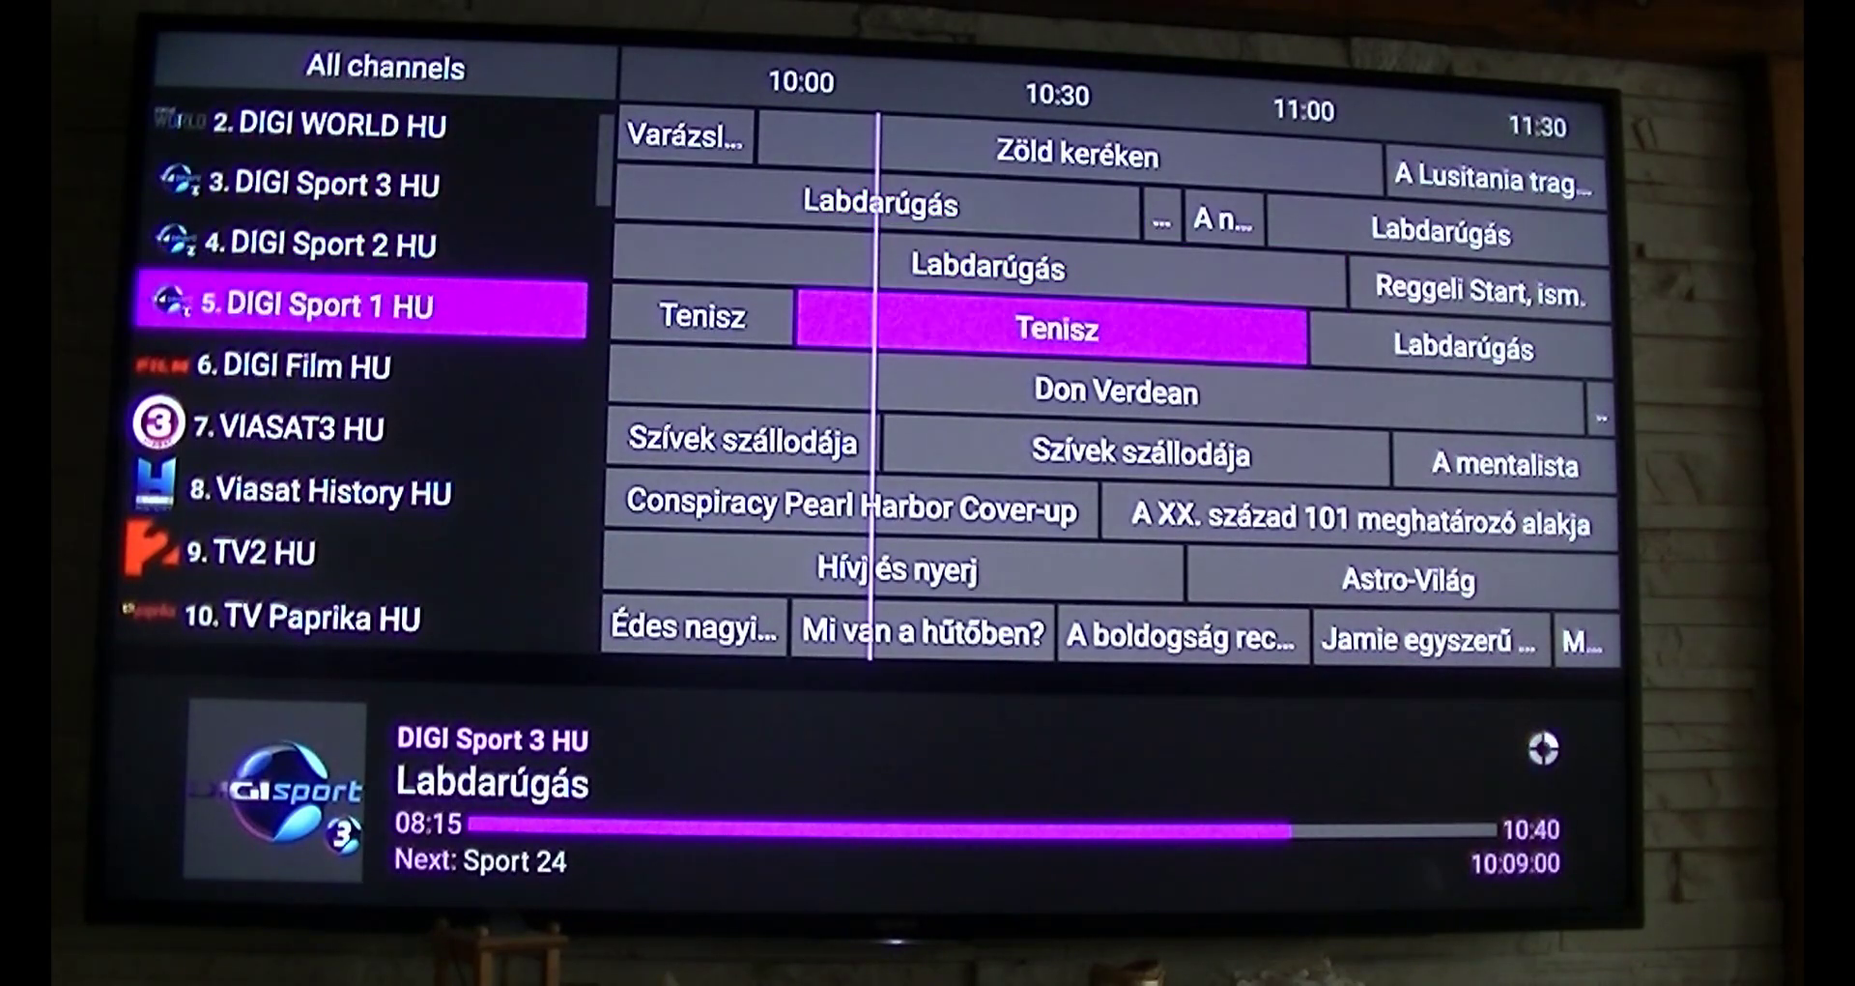